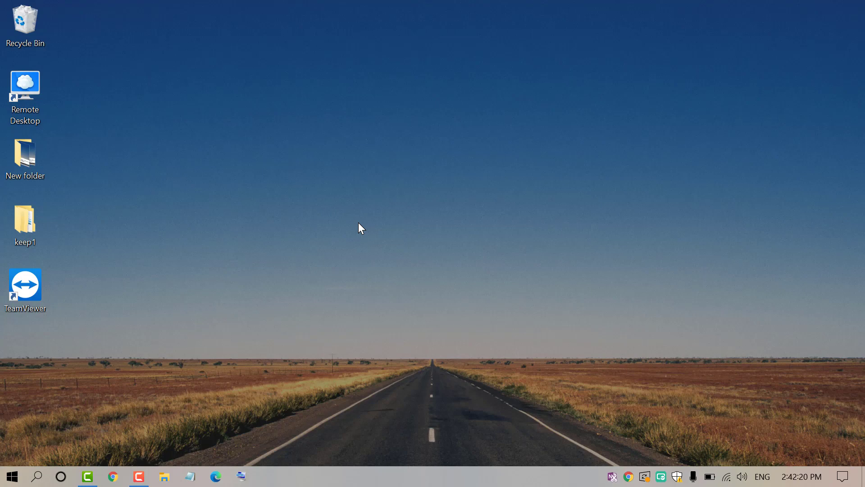
mouse_move(260, 253)
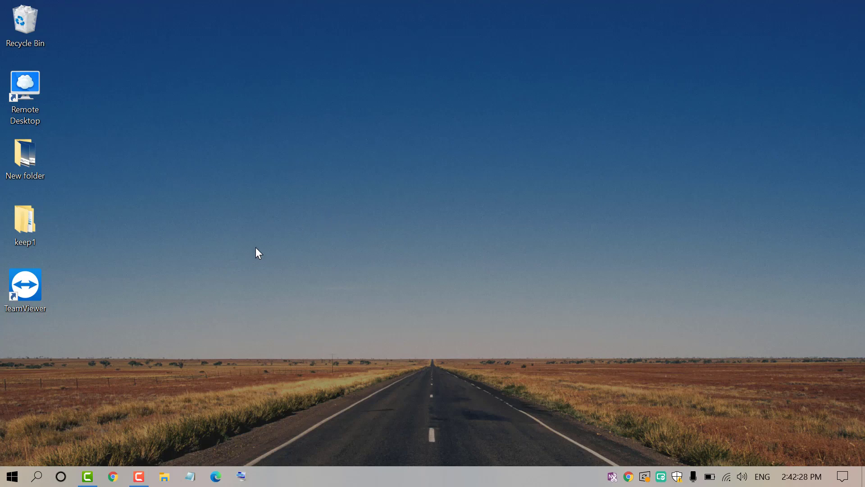
Step: Search the Start menu for 'Control Panel' to bring it up as the best match
click(37, 475)
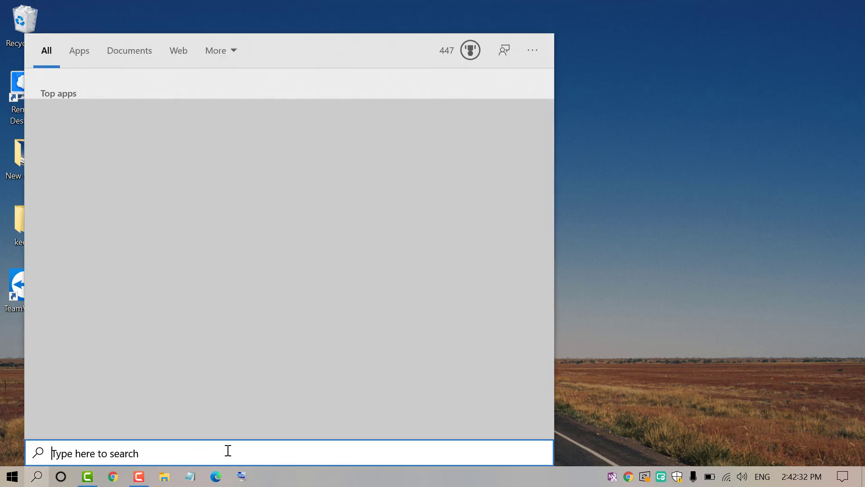
text(Control Panel)
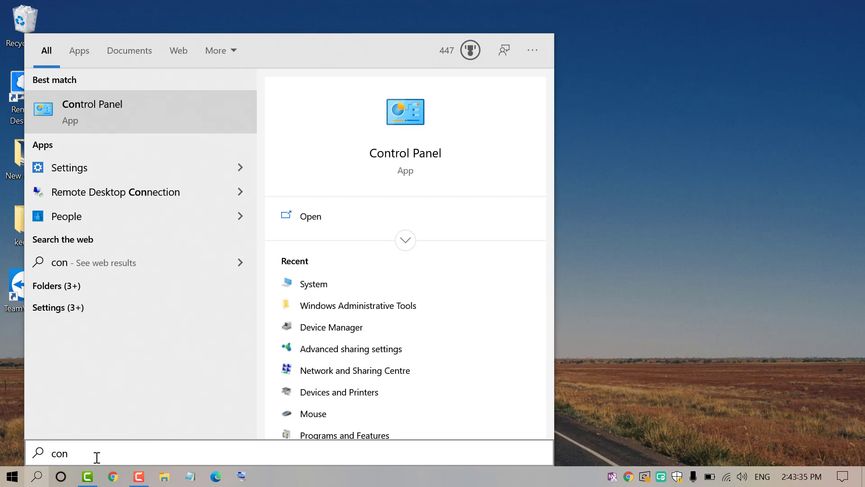
mouse_move(90, 114)
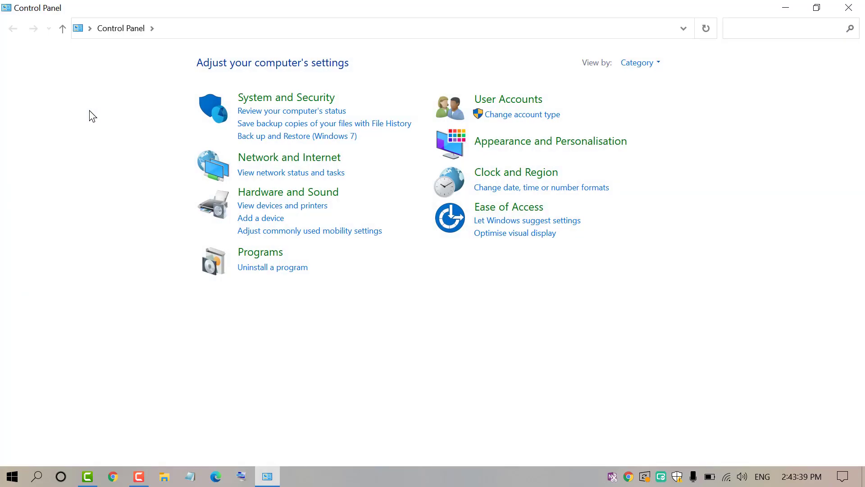
mouse_move(702, 197)
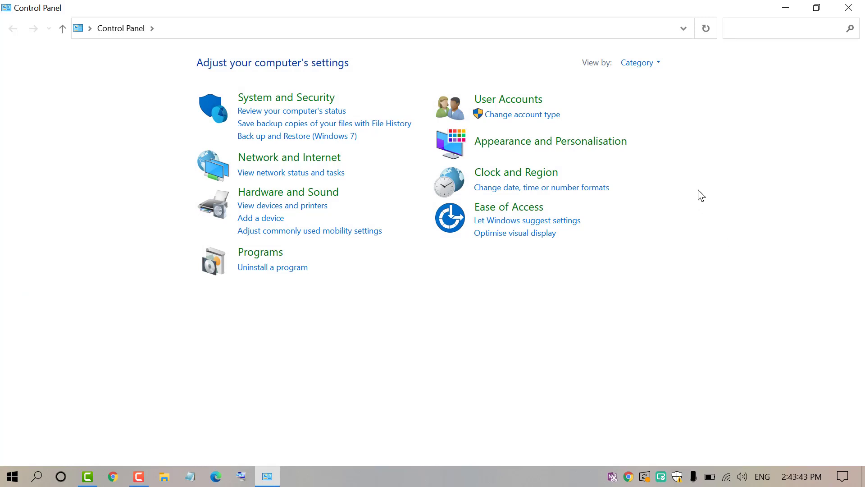
Step: Switch View by from Category to Large icons, then reopen the view options
click(639, 62)
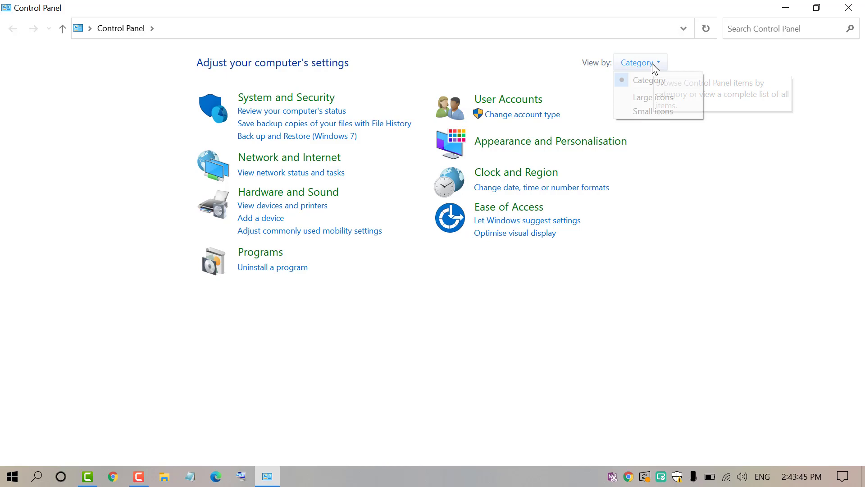
mouse_move(657, 97)
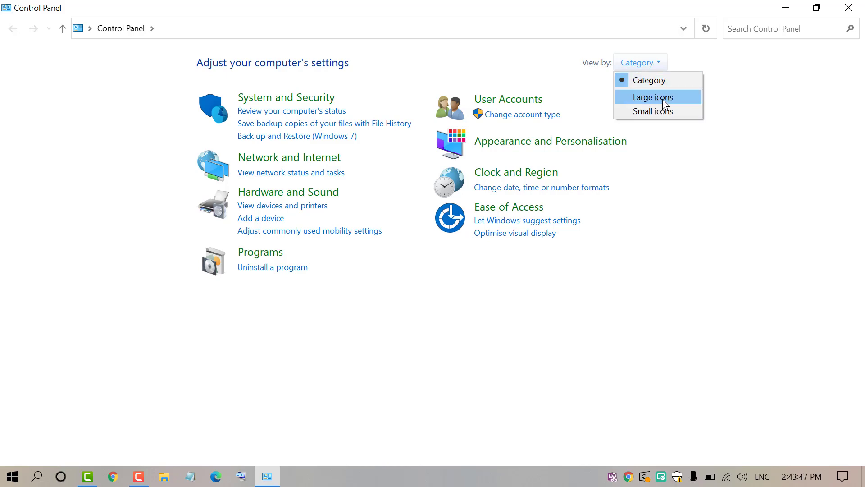
click(653, 96)
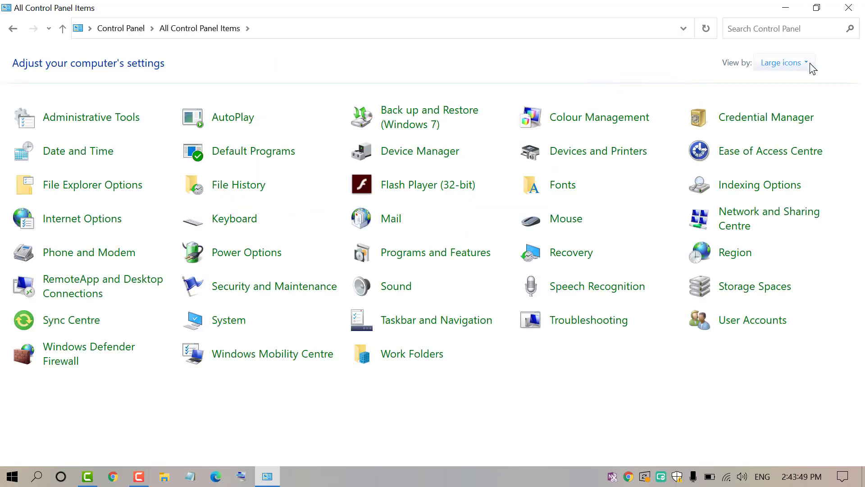
click(780, 62)
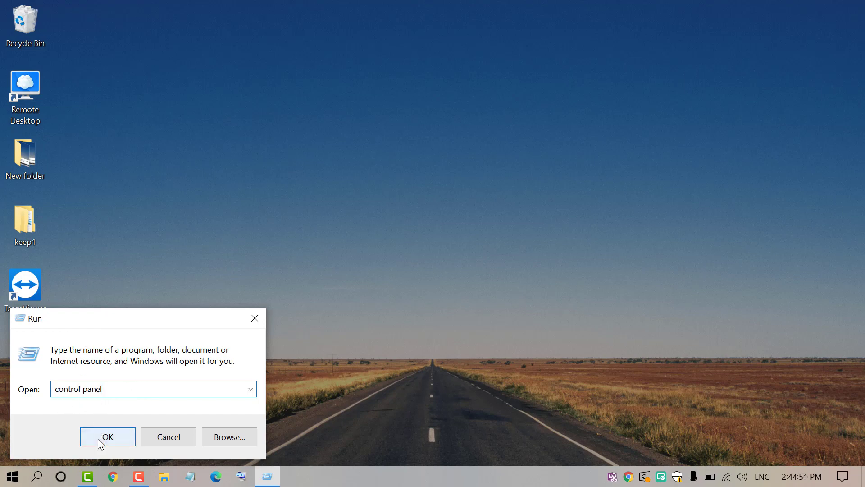
Step: Launch 'control panel' from the Run dialog, listing all items as small icons
click(107, 436)
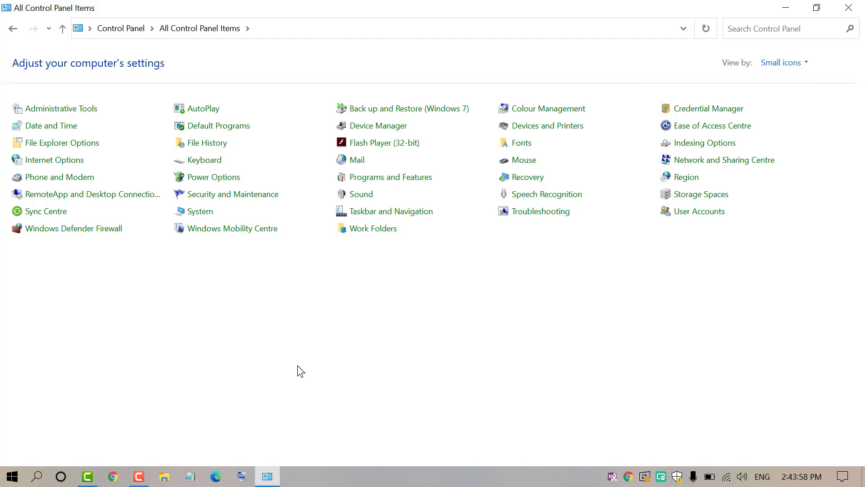